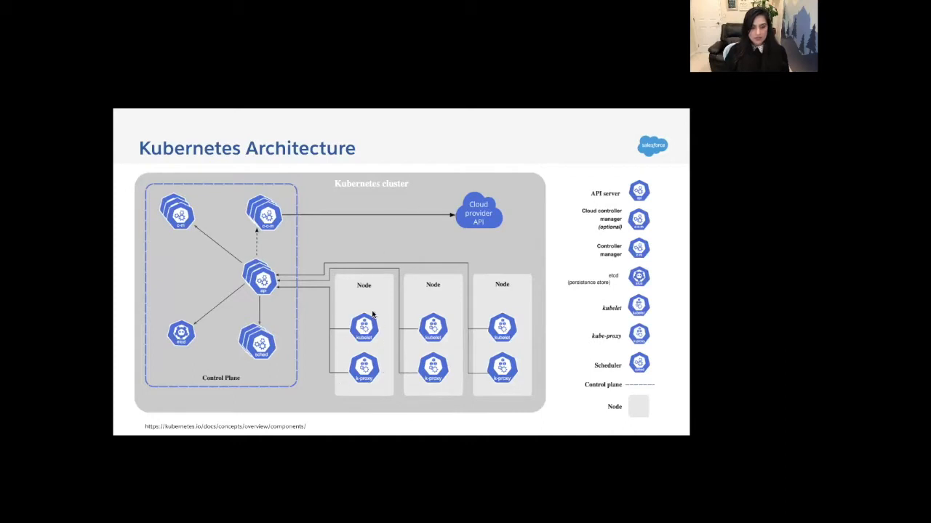
pyautogui.moveTo(380, 339)
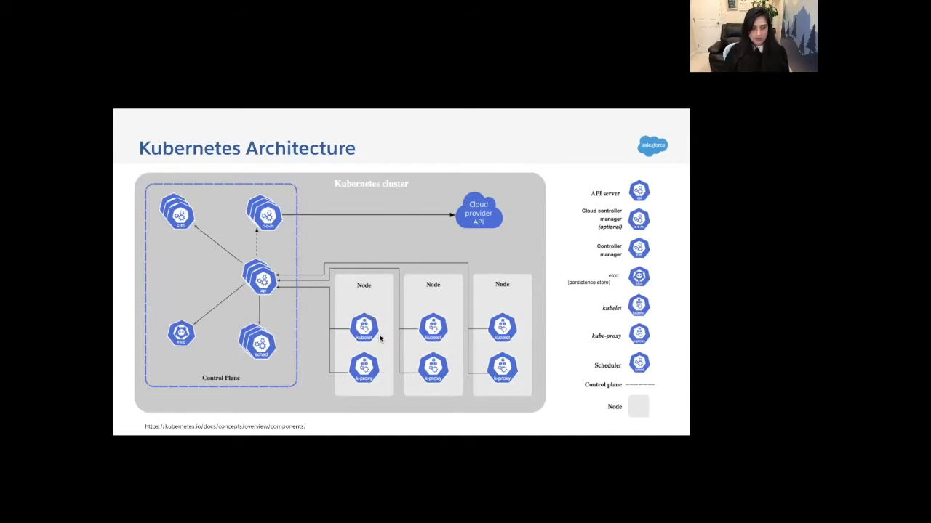
pyautogui.moveTo(360, 269)
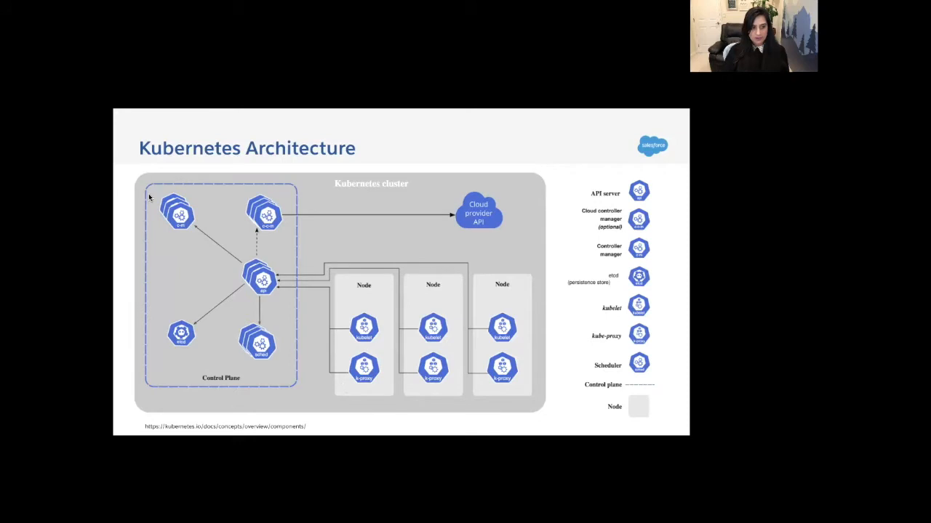
pyautogui.moveTo(554, 269)
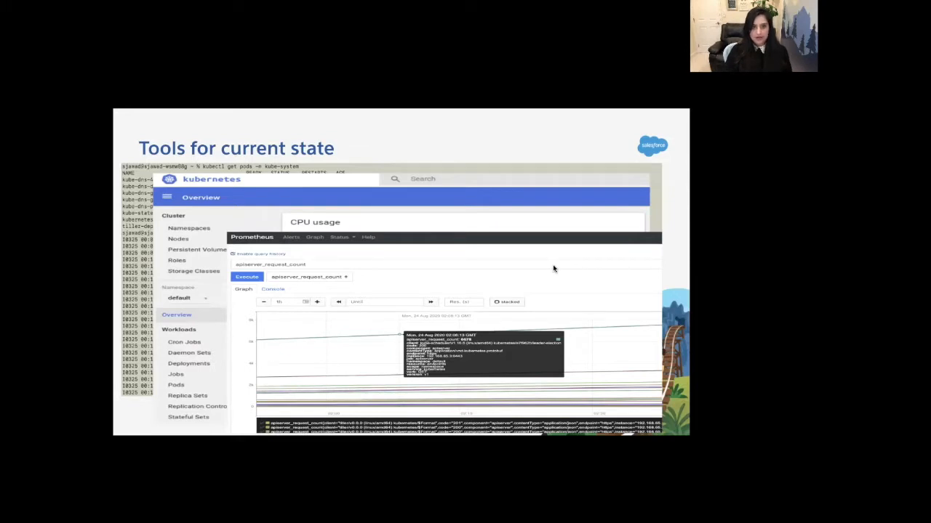
pyautogui.press('Right')
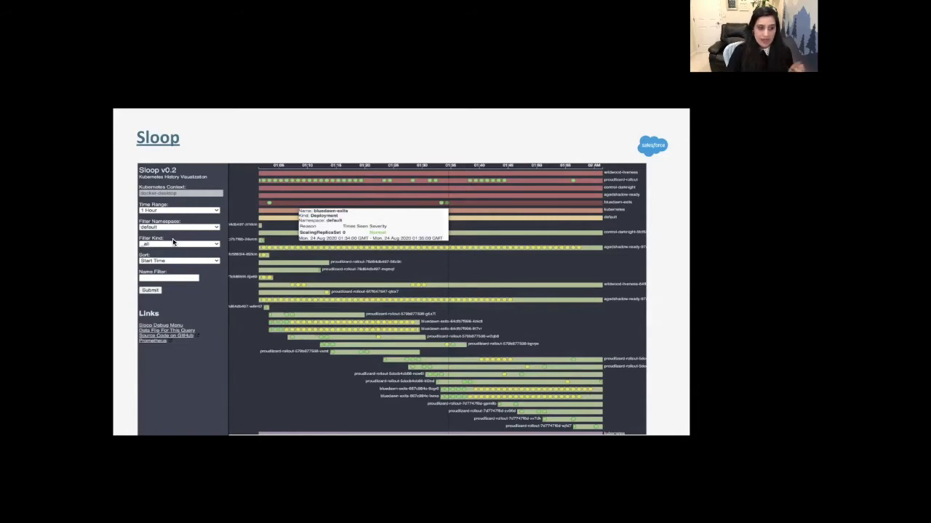
pyautogui.moveTo(203, 252)
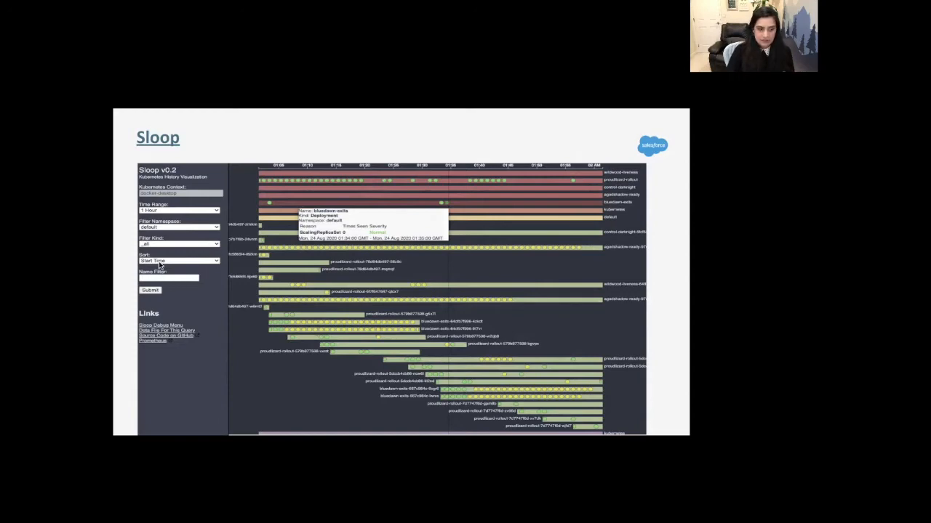
pyautogui.moveTo(386, 229)
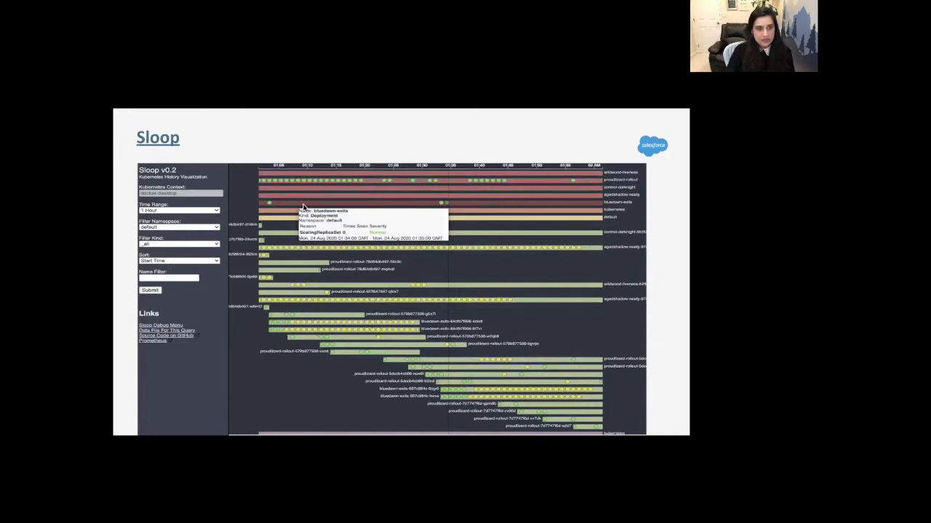
pyautogui.moveTo(293, 208)
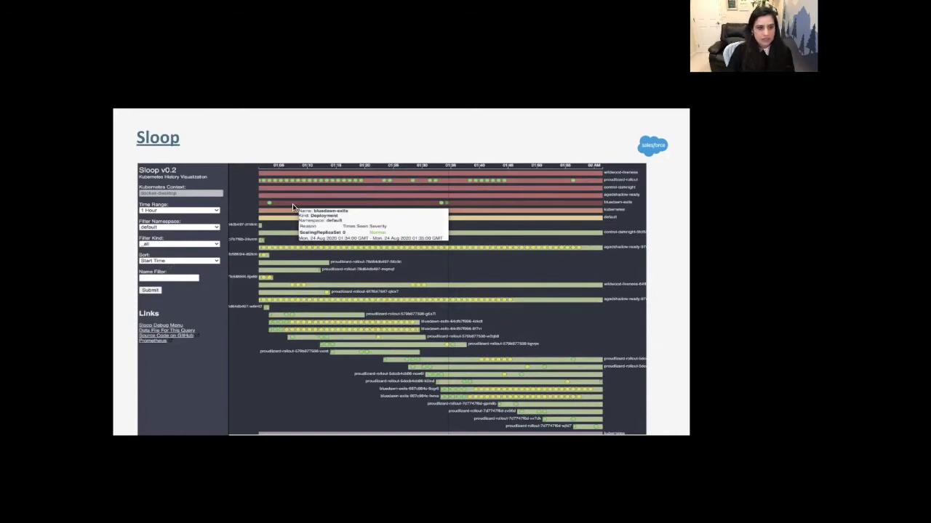
pyautogui.moveTo(296, 178)
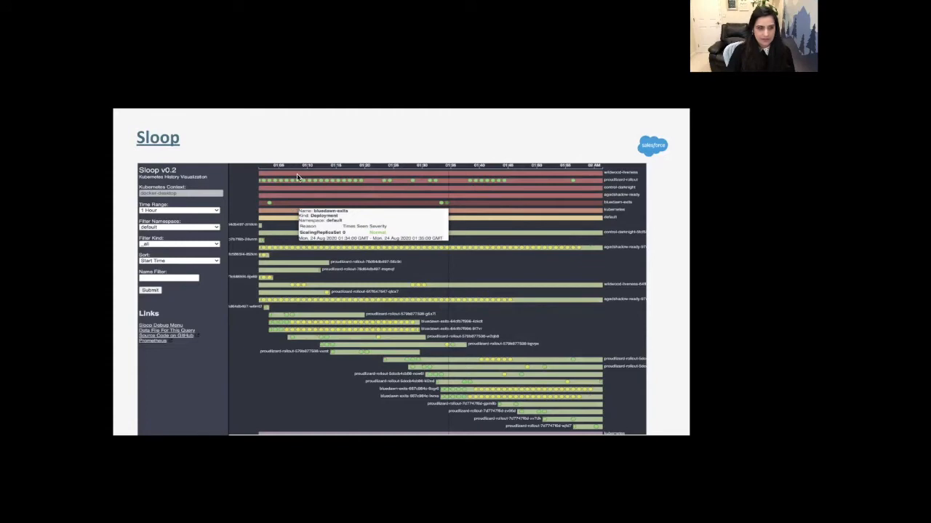
pyautogui.moveTo(335, 179)
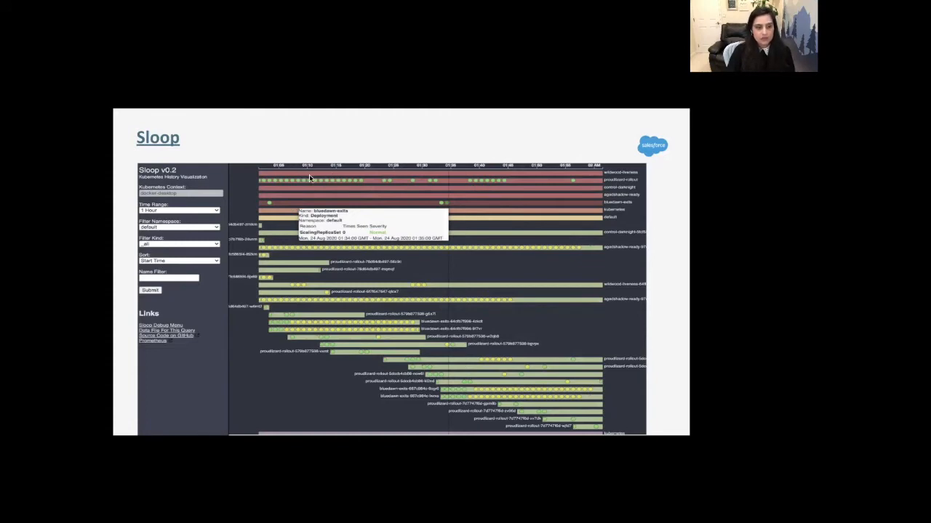
pyautogui.moveTo(369, 290)
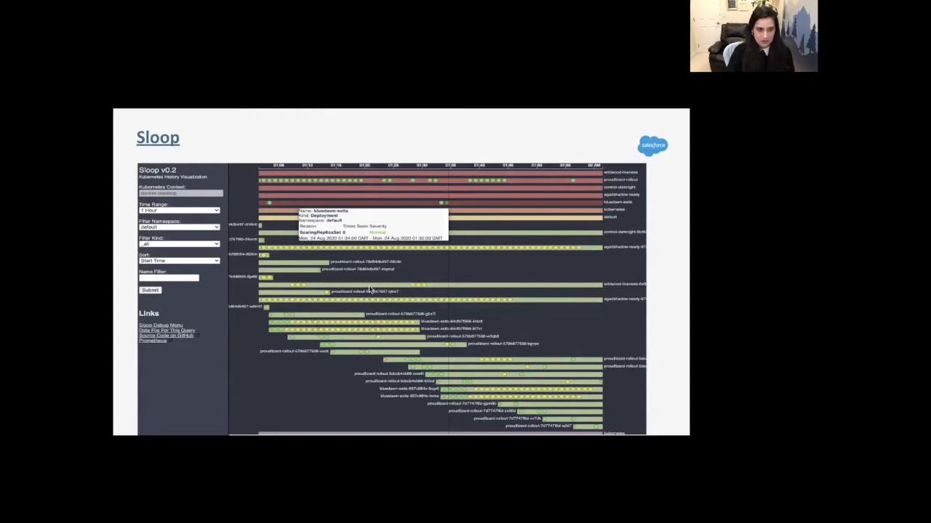
pyautogui.moveTo(376, 365)
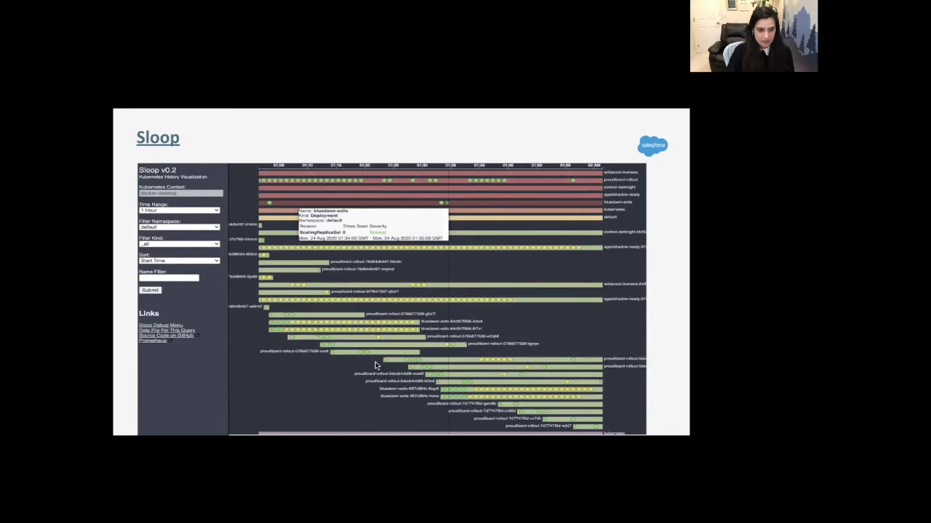
pyautogui.moveTo(355, 277)
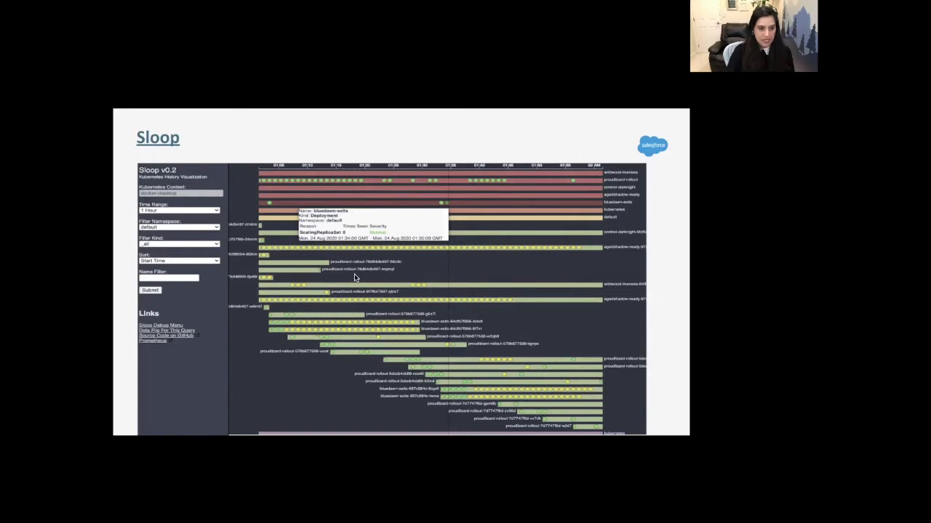
pyautogui.moveTo(378, 365)
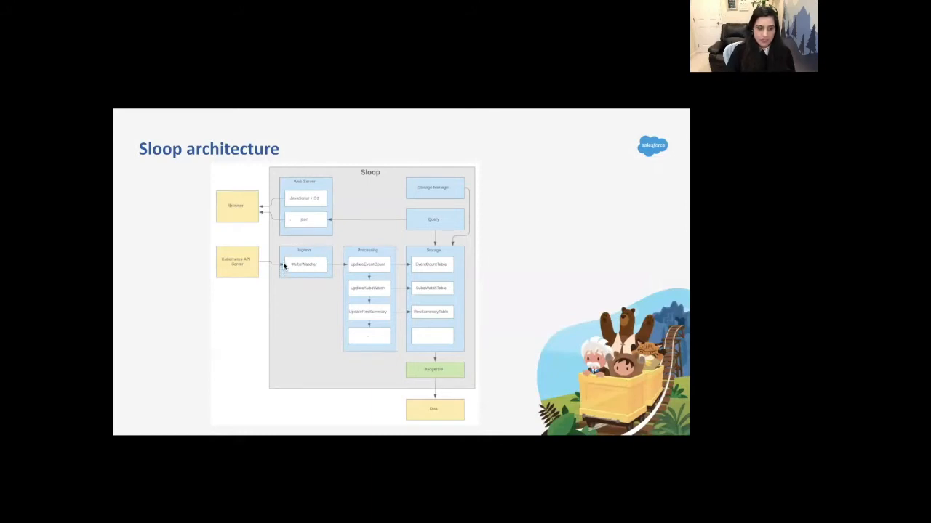
pyautogui.moveTo(255, 267)
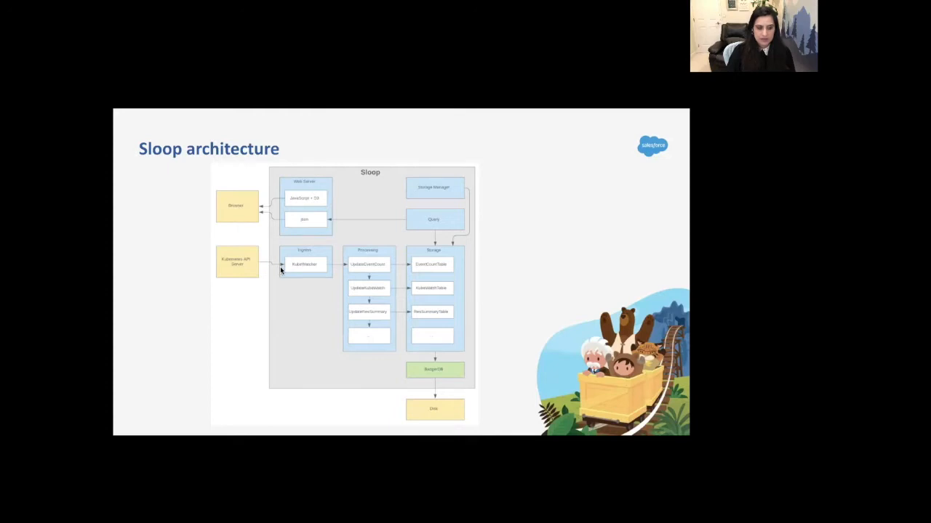
pyautogui.moveTo(316, 267)
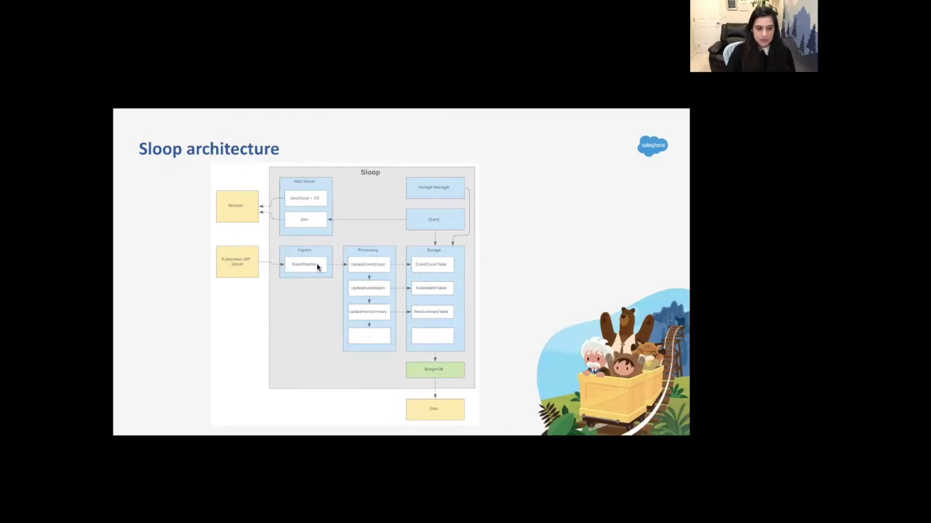
pyautogui.moveTo(447, 259)
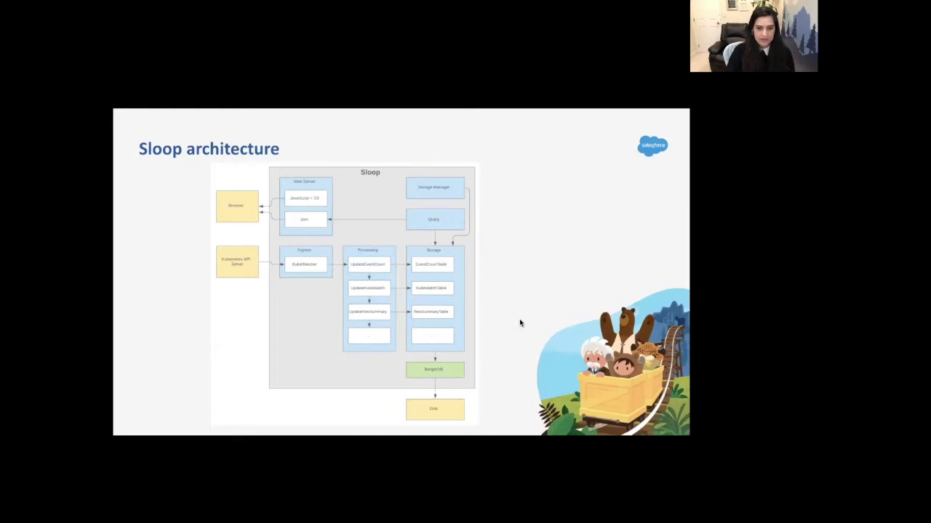
pyautogui.moveTo(440, 367)
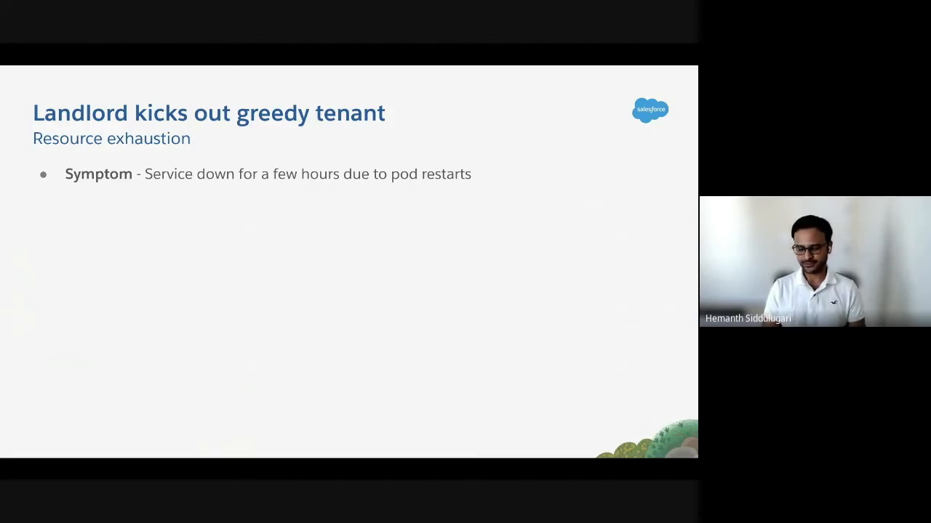
# Advance past the final slide to reach the 'Landlord kicks out greedy tenant' slide
pyautogui.press('Right')
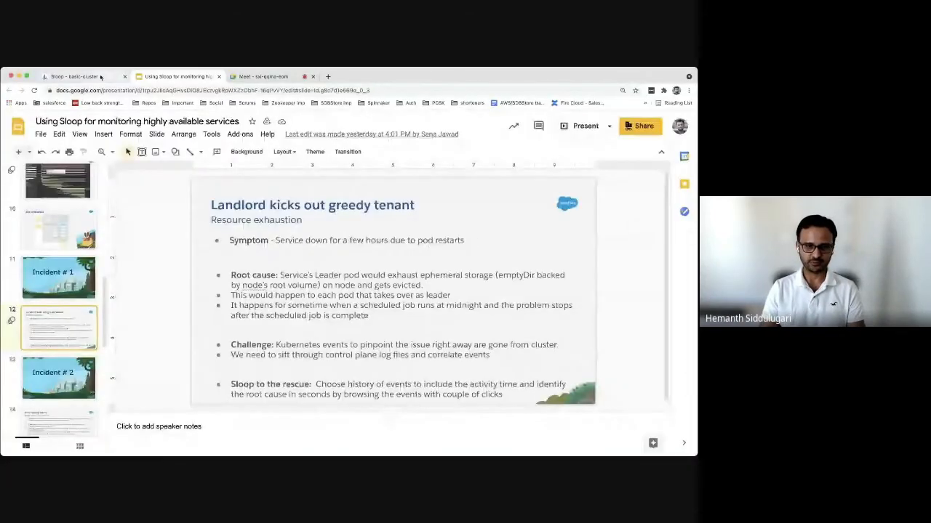
# Open the eviction-0 pod's events table in Sloop and scroll through its Evicted and FailedScheduling rows
pyautogui.click(72, 77)
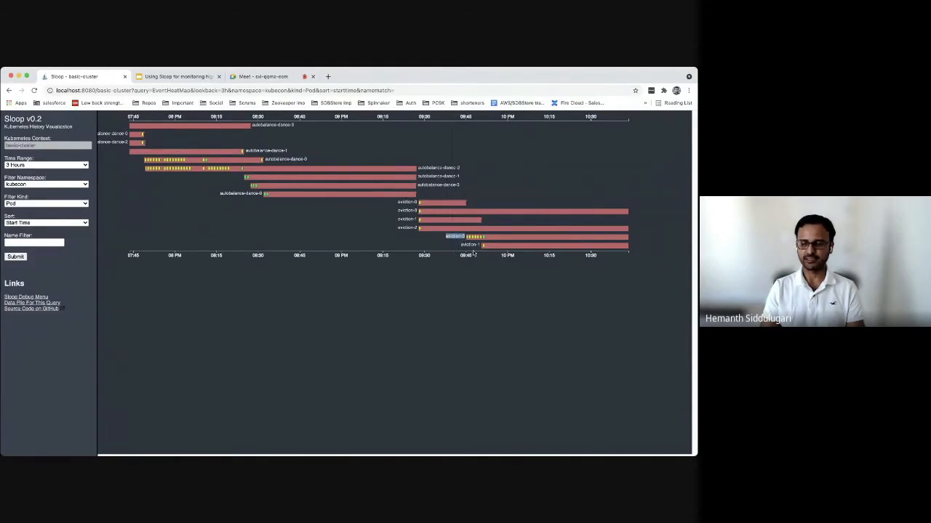
pyautogui.click(454, 235)
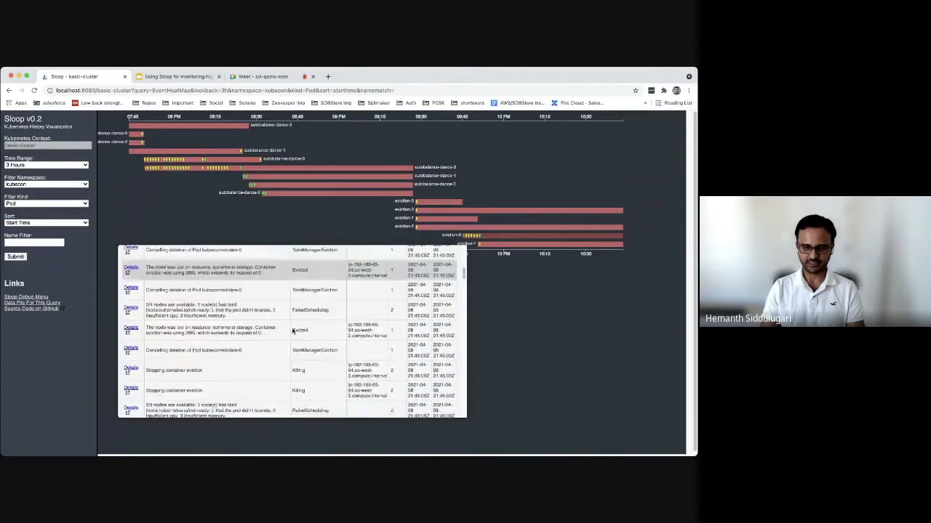
pyautogui.scroll(-3)
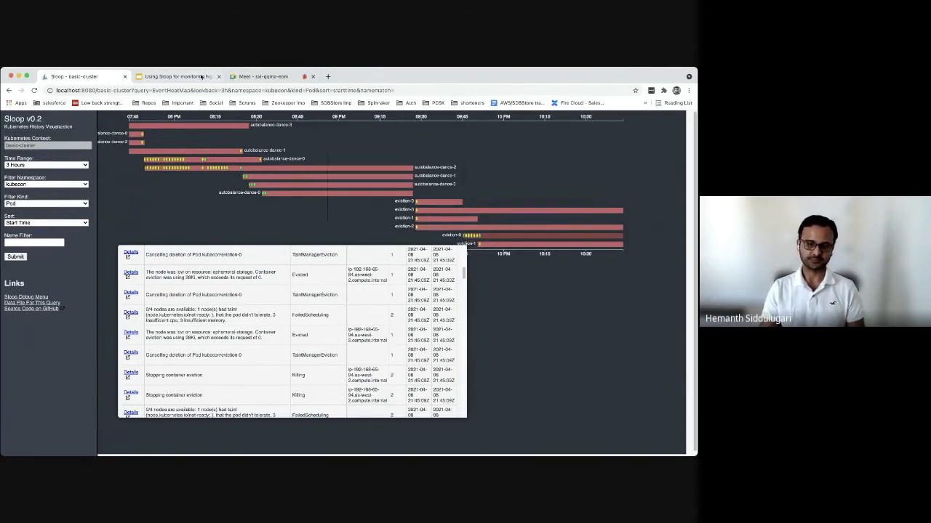
# Return to the slide deck, select the Incident # 2 slide and start presenting
pyautogui.click(179, 76)
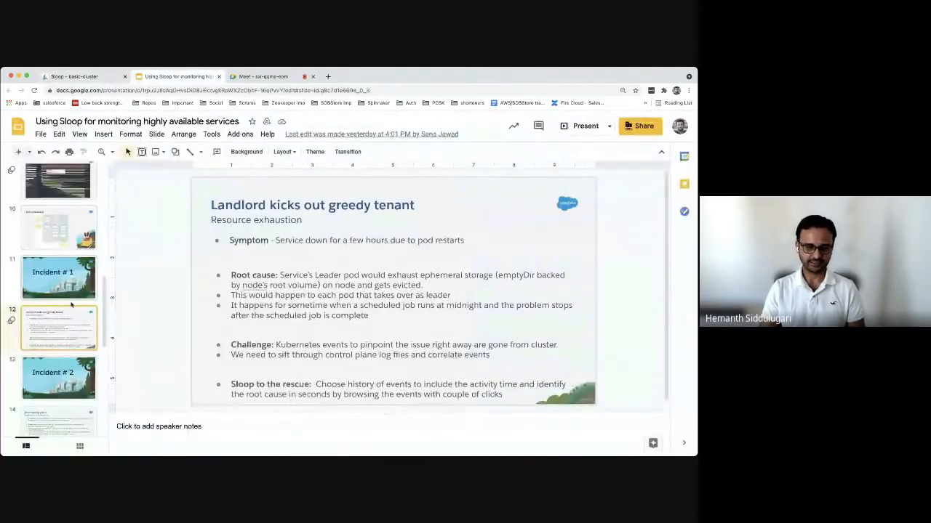
pyautogui.click(59, 378)
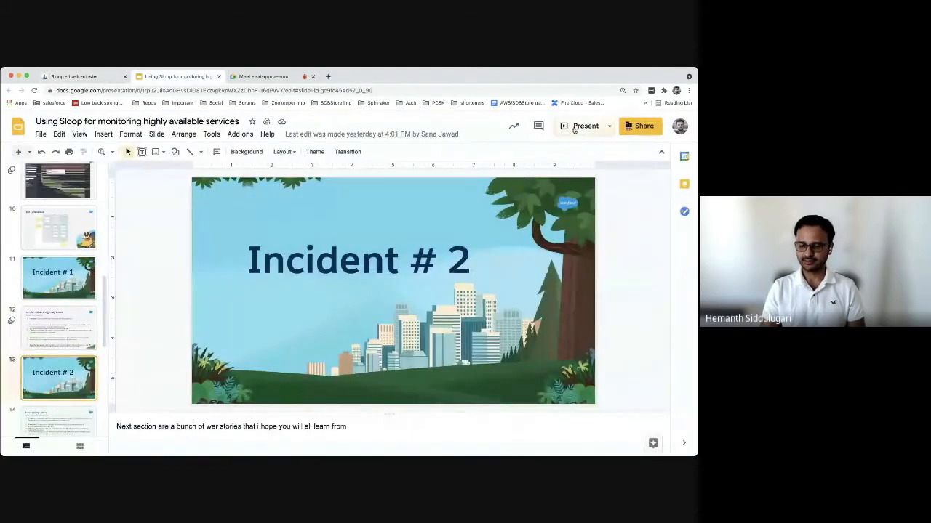
pyautogui.click(585, 126)
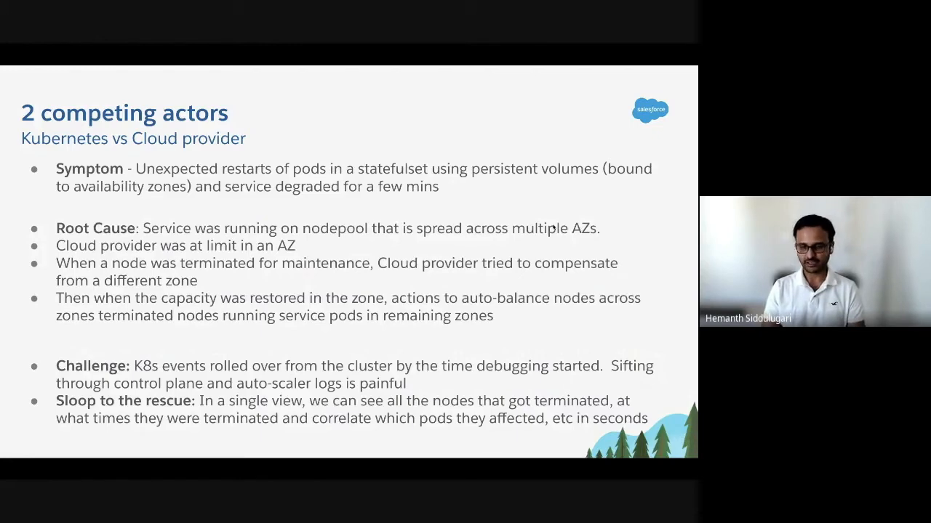
# Leave the slideshow and return to the Sloop basic-cluster kubecon pod timeline
pyautogui.press('Escape')
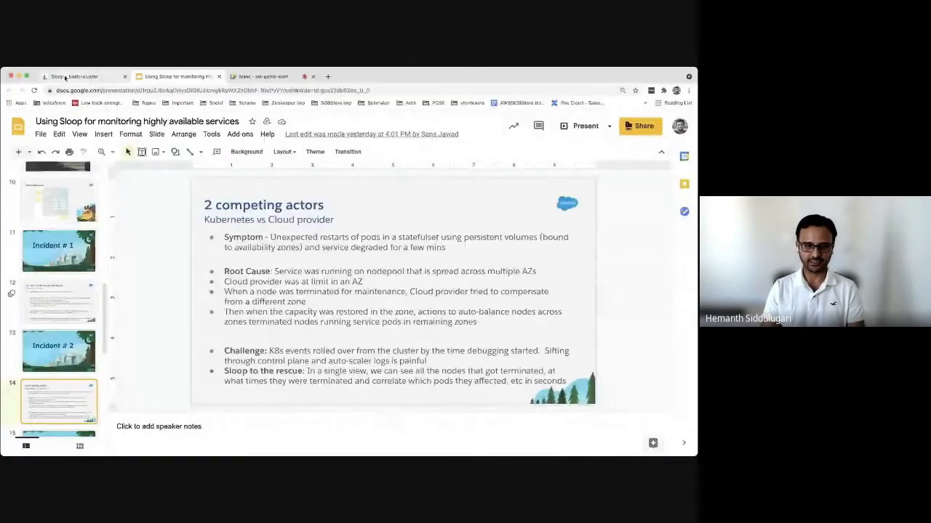
pyautogui.click(73, 75)
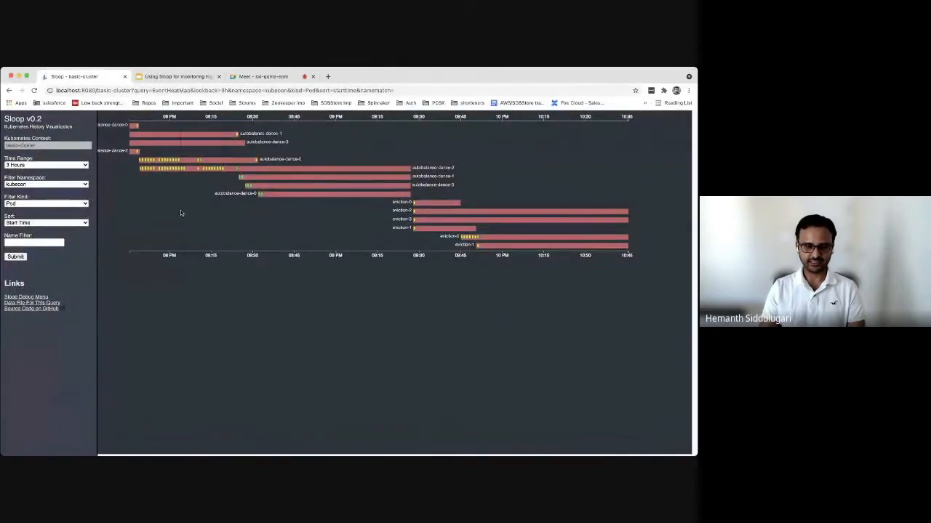
pyautogui.moveTo(252, 160)
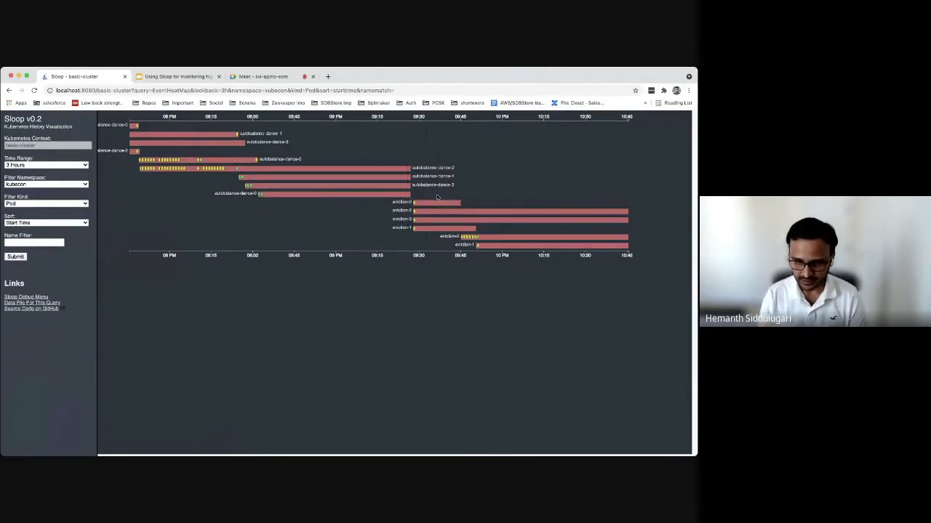
pyautogui.moveTo(182, 169)
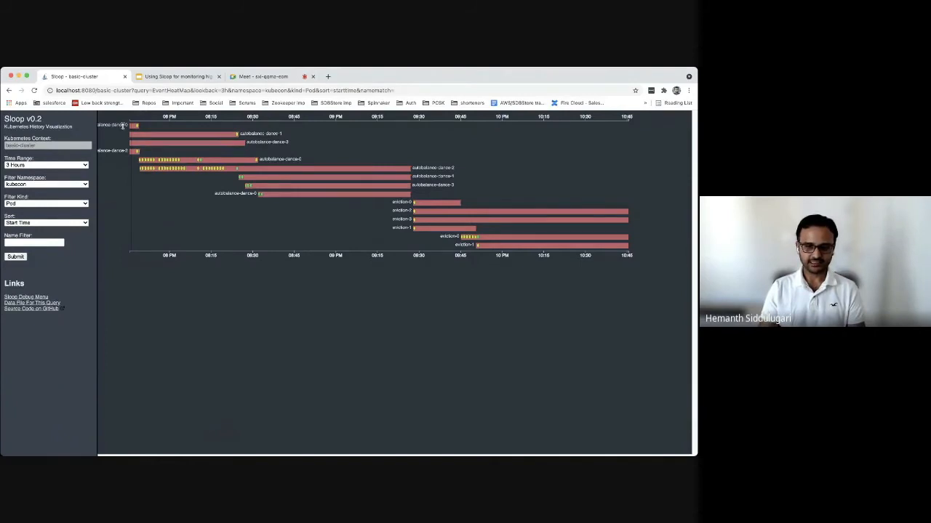
pyautogui.moveTo(134, 134)
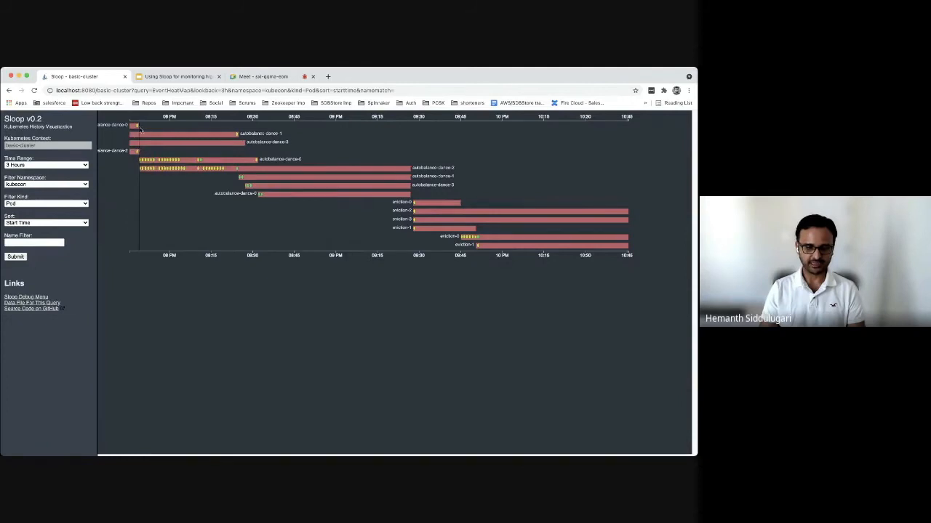
pyautogui.moveTo(153, 160)
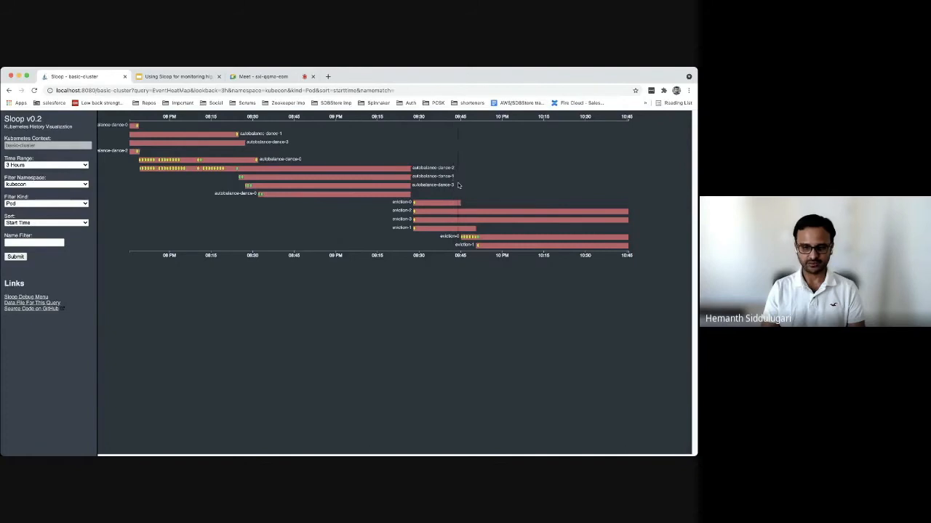
pyautogui.moveTo(258, 187)
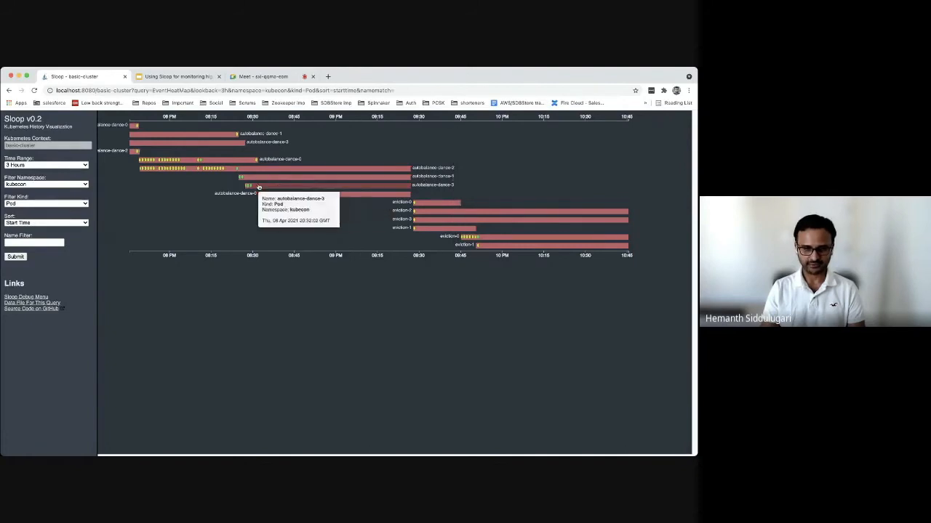
pyautogui.moveTo(281, 136)
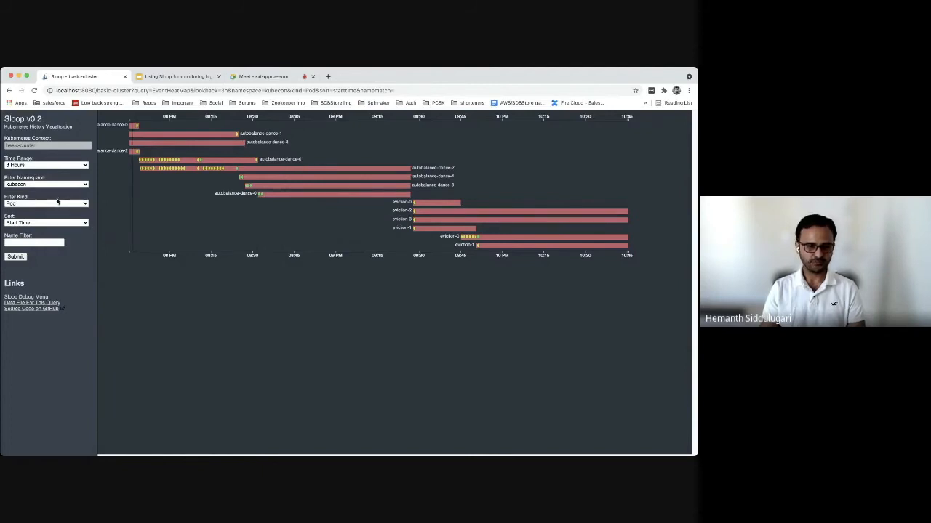
# Set Filter Kind to Node, open the first node's details and scroll to its events
pyautogui.click(46, 203)
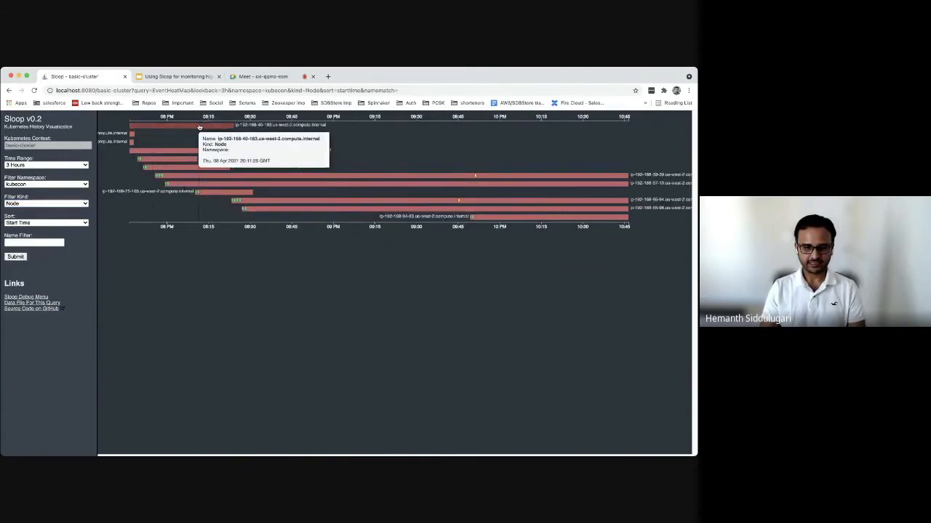
pyautogui.click(200, 126)
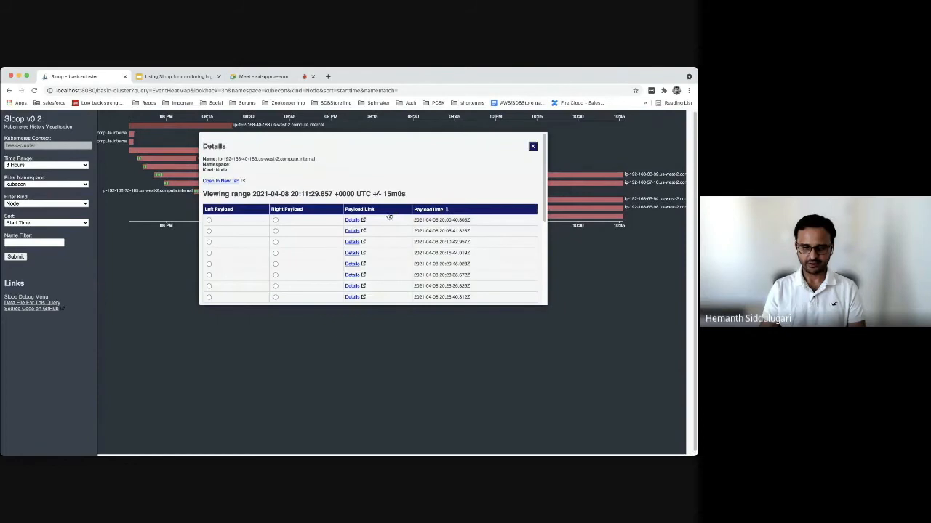
pyautogui.scroll(-3)
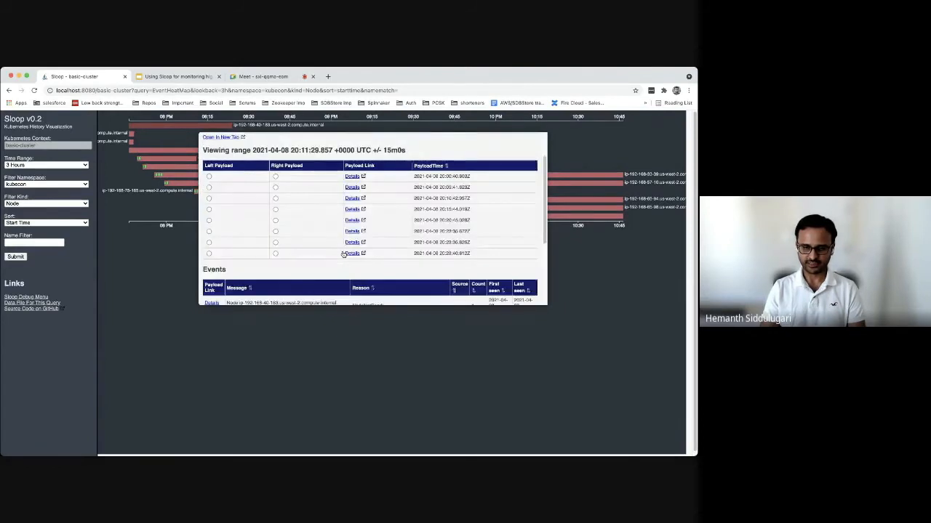
# Open the first change's raw JSON payload in a debug tab, then return to node details
pyautogui.click(351, 253)
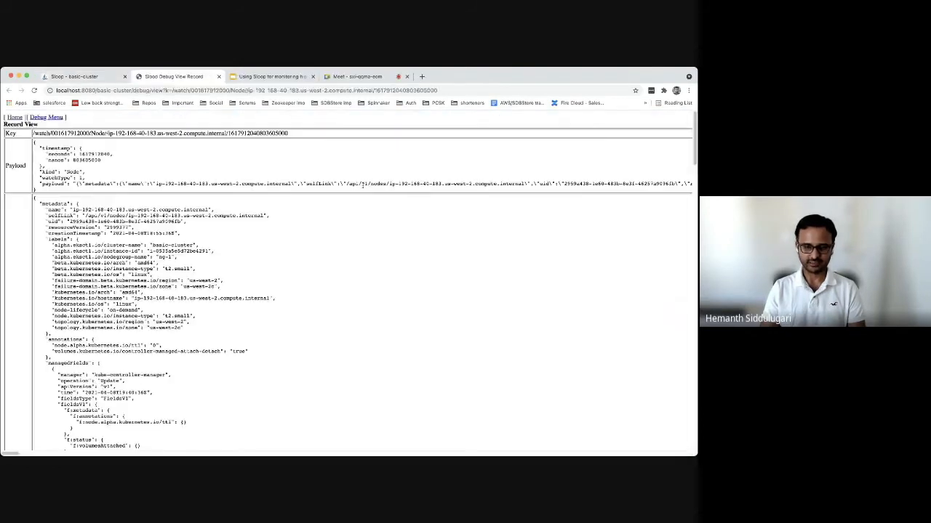
pyautogui.doubleClick(171, 327)
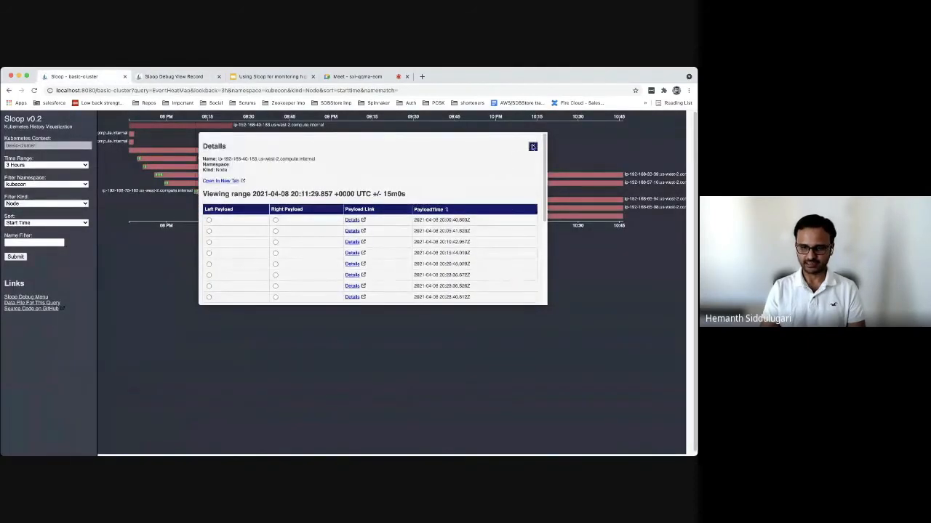
# Close the node details, briefly view a second node's payload list, then close it
pyautogui.click(533, 146)
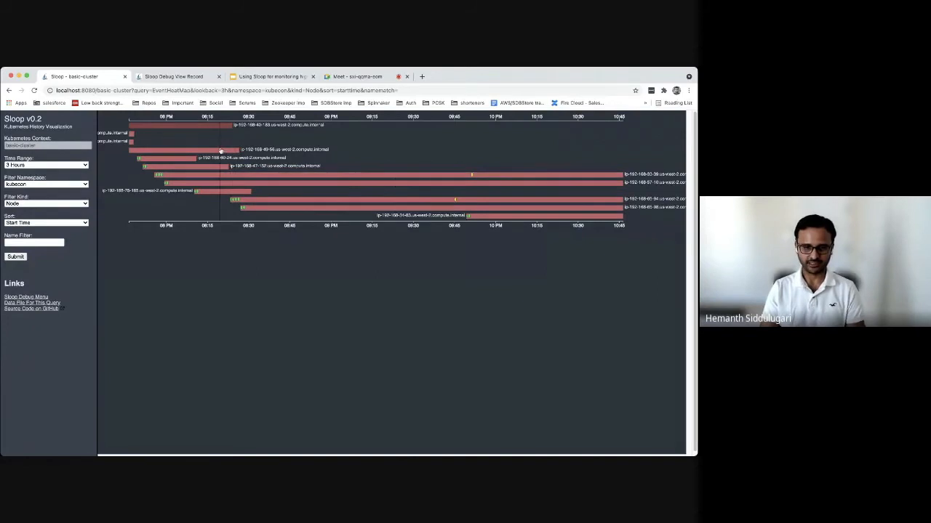
pyautogui.click(222, 151)
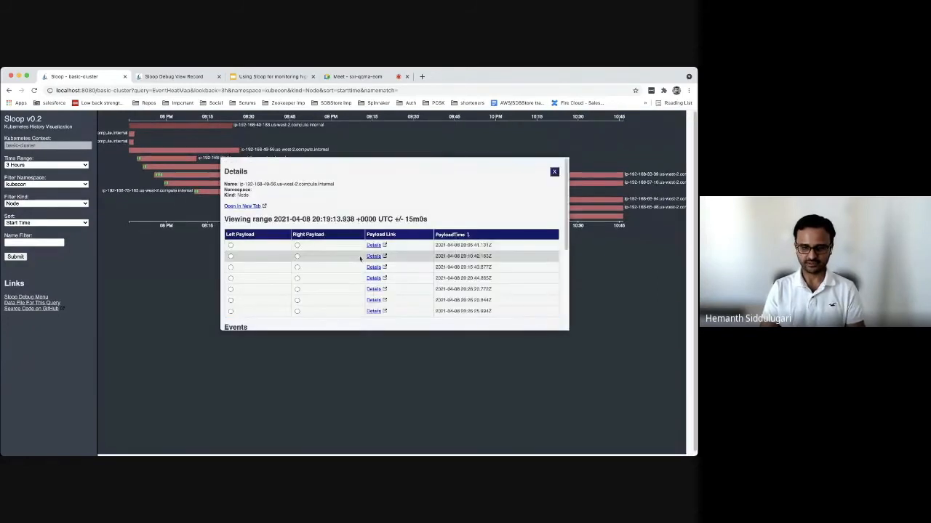
pyautogui.scroll(-3)
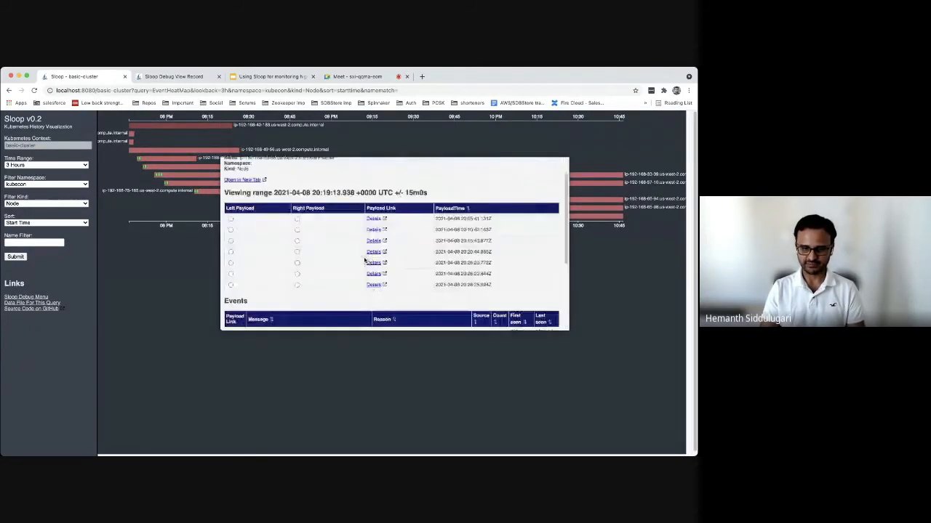
pyautogui.click(373, 262)
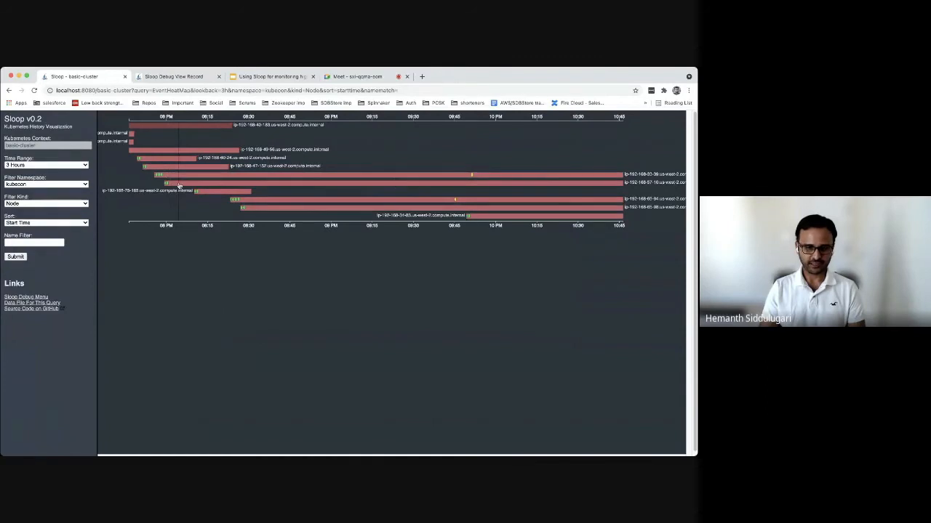
pyautogui.moveTo(133, 131)
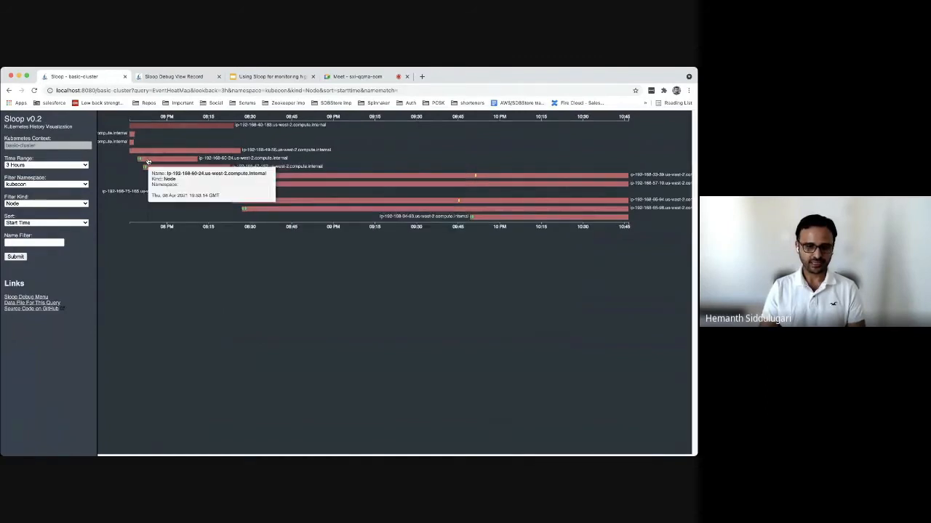
pyautogui.click(149, 158)
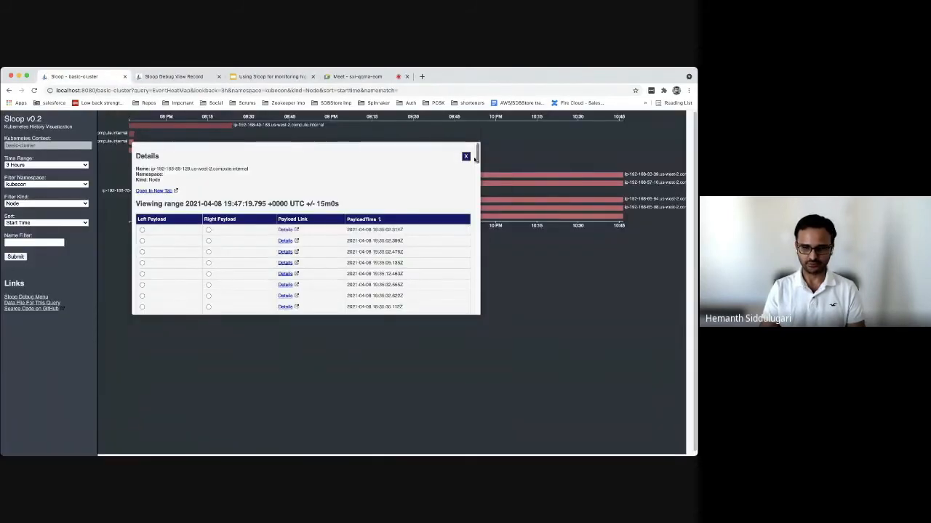
pyautogui.click(465, 156)
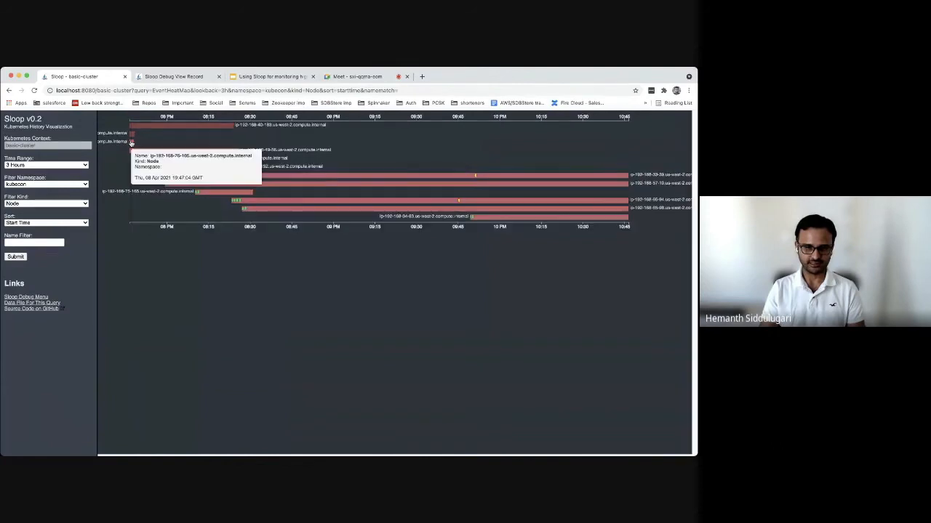
pyautogui.click(131, 141)
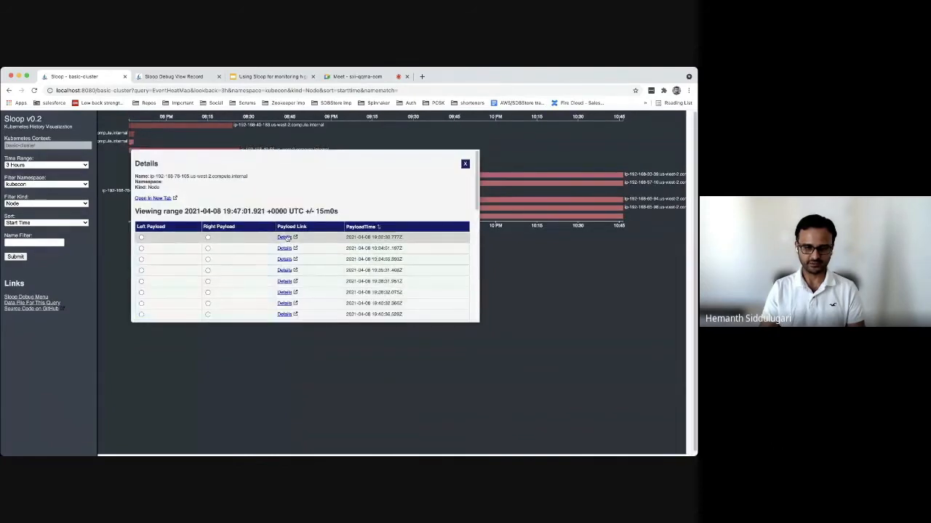
pyautogui.click(284, 237)
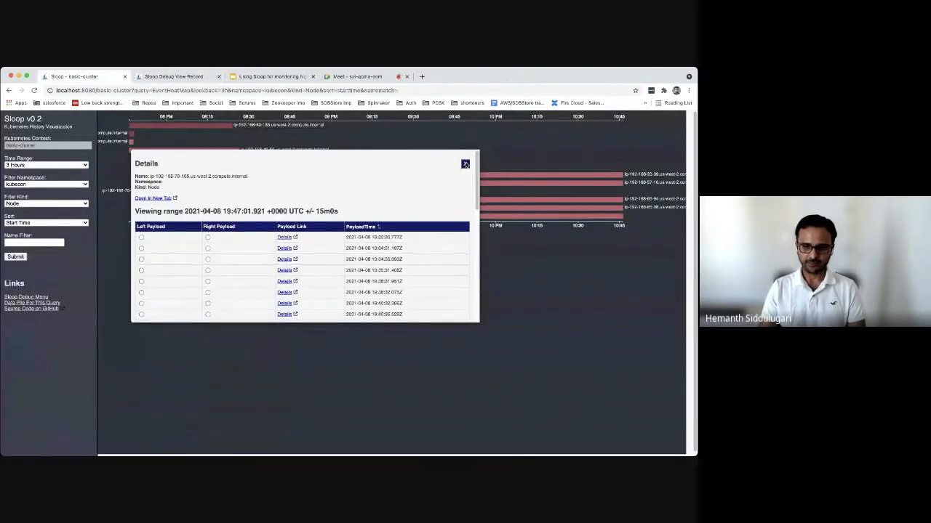
pyautogui.click(465, 162)
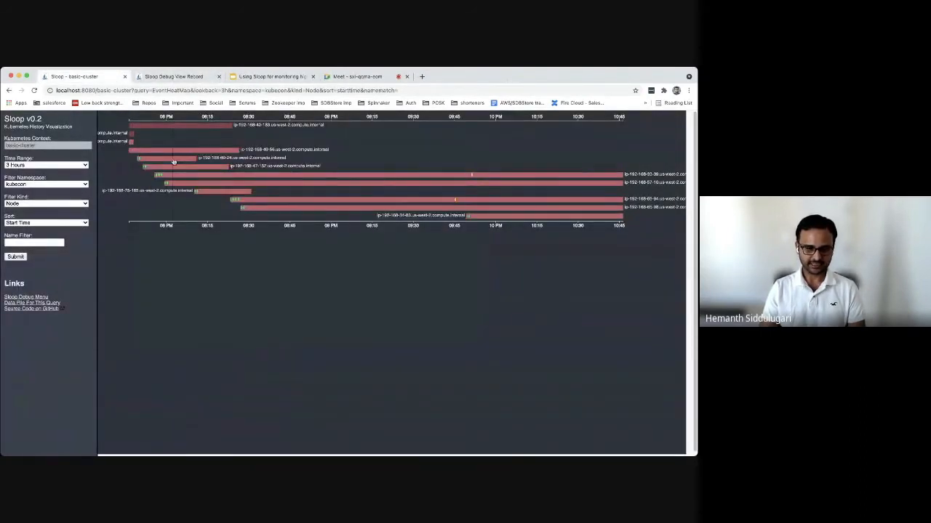
pyautogui.moveTo(155, 159)
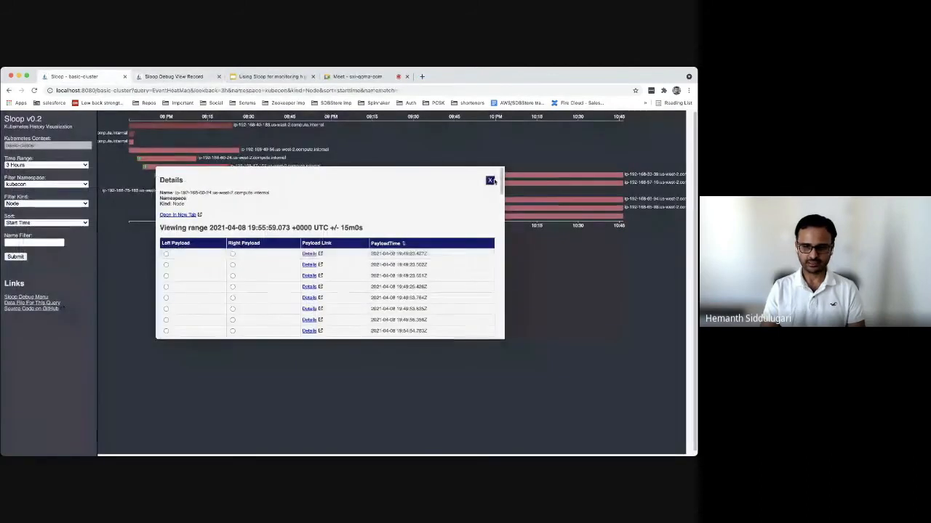
pyautogui.click(490, 180)
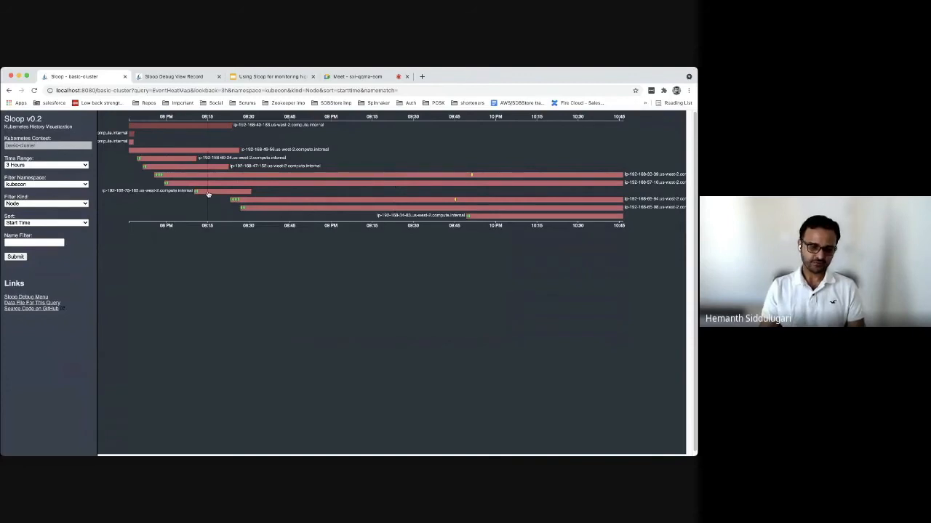
pyautogui.moveTo(205, 194)
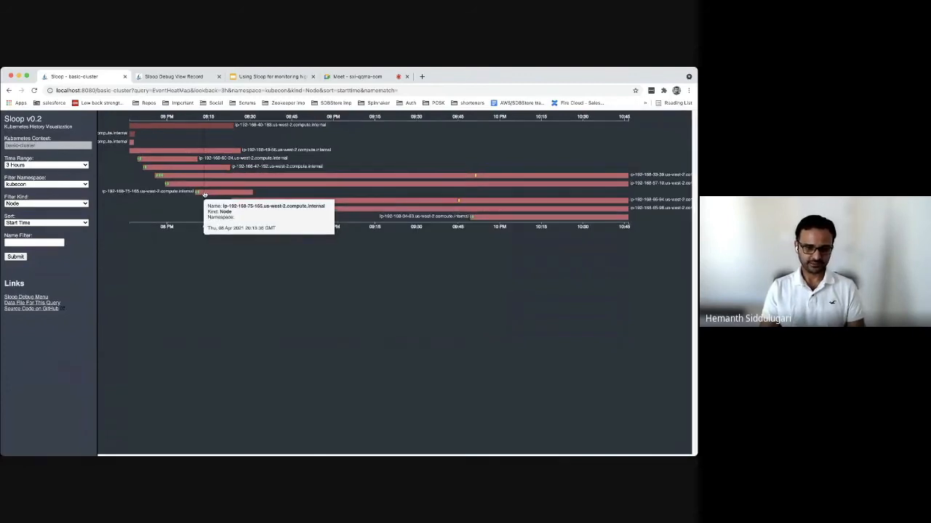
pyautogui.click(197, 192)
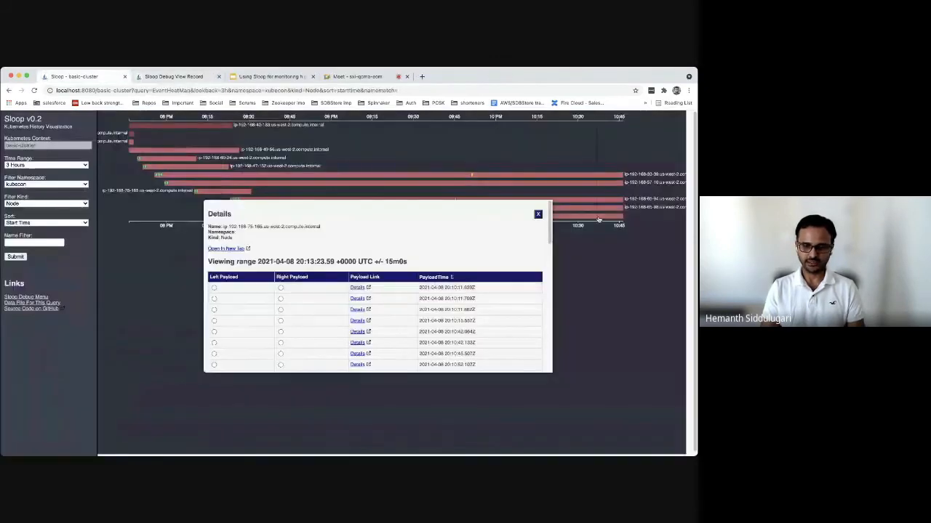
pyautogui.click(538, 214)
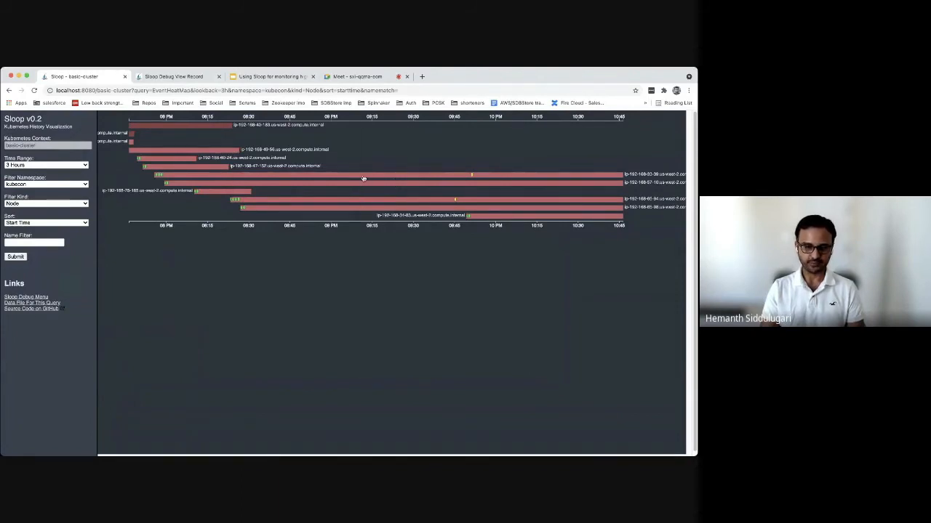
pyautogui.moveTo(416, 188)
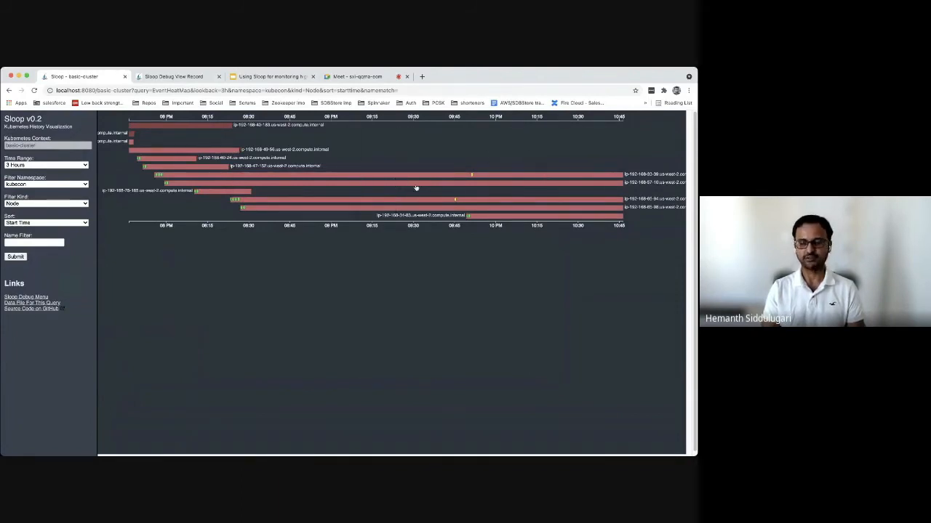
pyautogui.moveTo(520, 188)
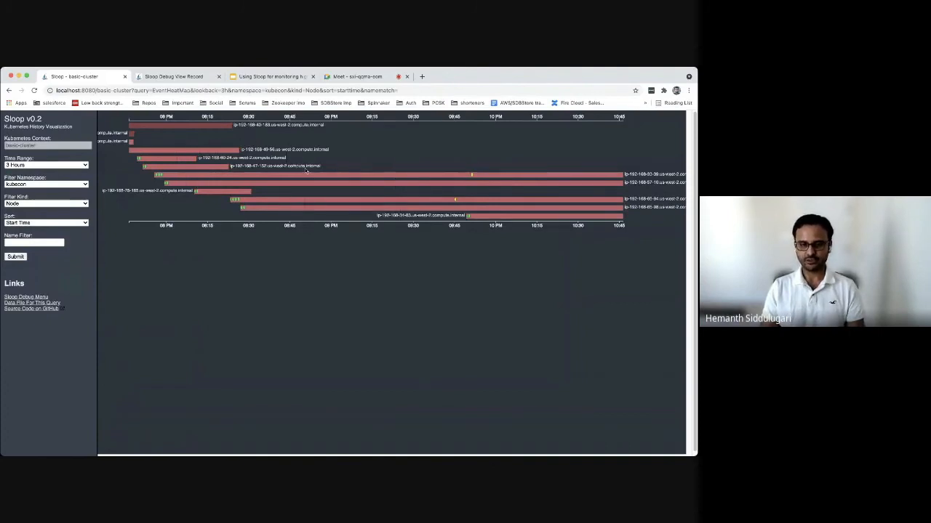
pyautogui.moveTo(262, 133)
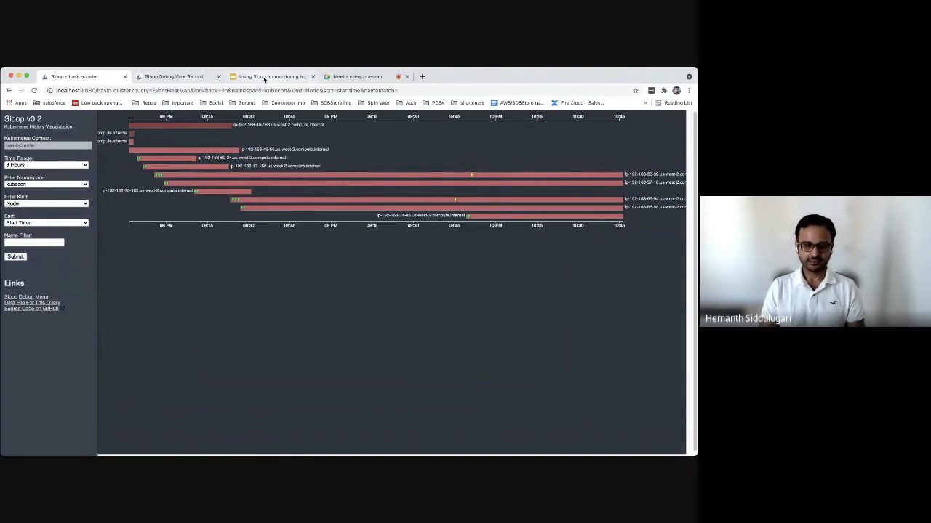
# Return to Google Slides and select slide 16, 'Poor pods without a home for sometime'
pyautogui.click(270, 77)
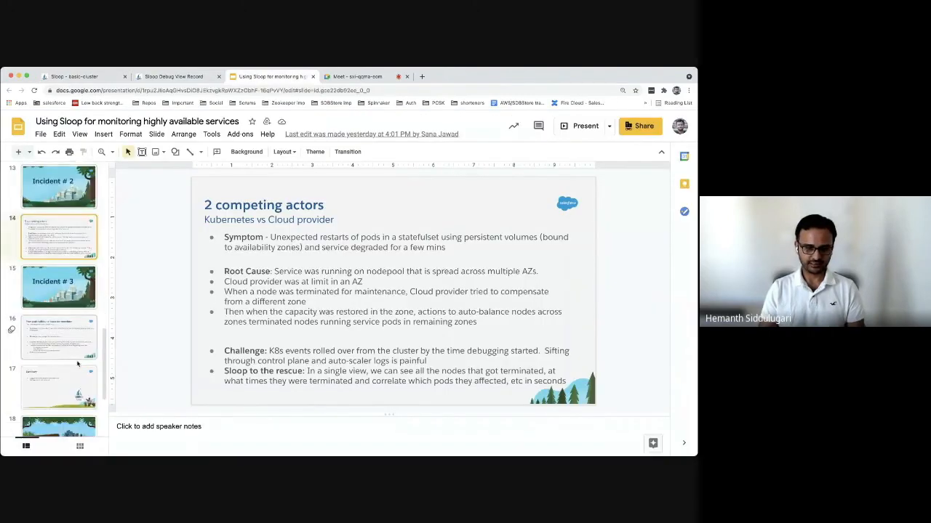
pyautogui.click(58, 337)
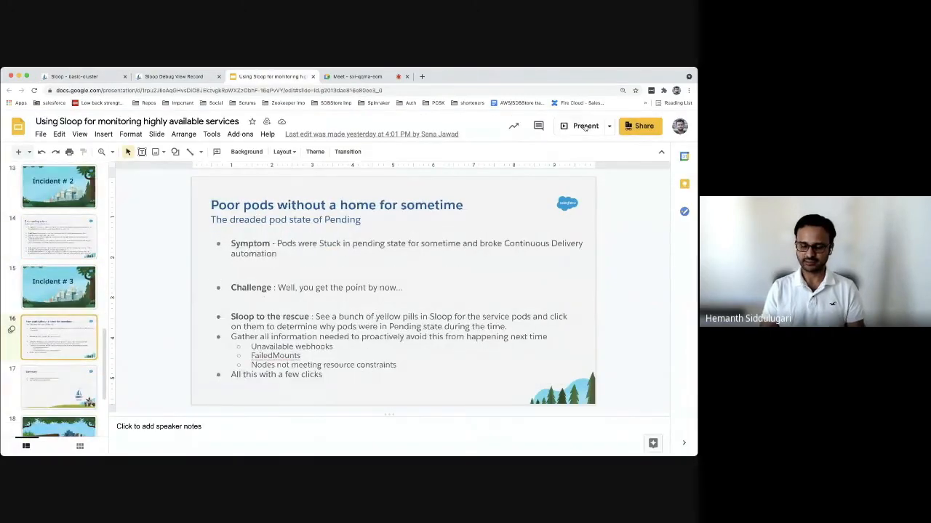
pyautogui.click(584, 126)
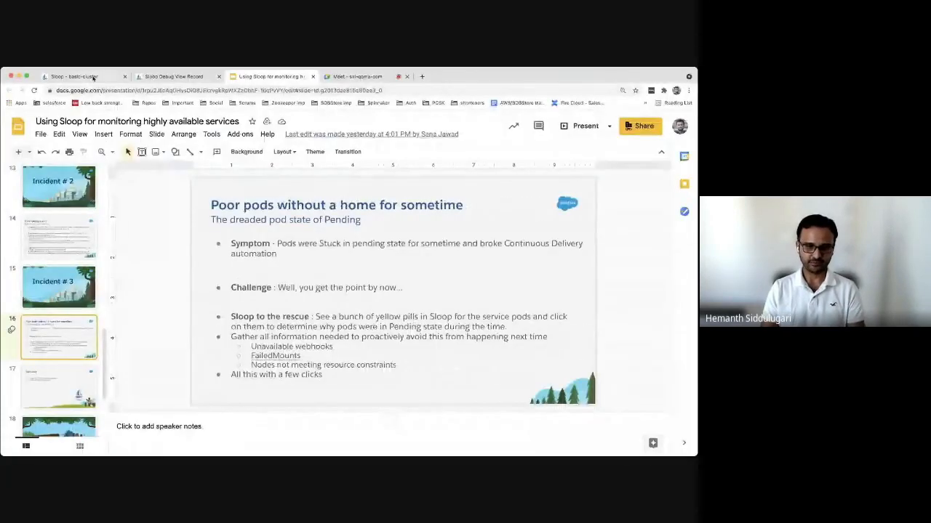
# Open the eviction-1 pod's events in Sloop and scroll through them, including the failed volume mount
pyautogui.click(78, 76)
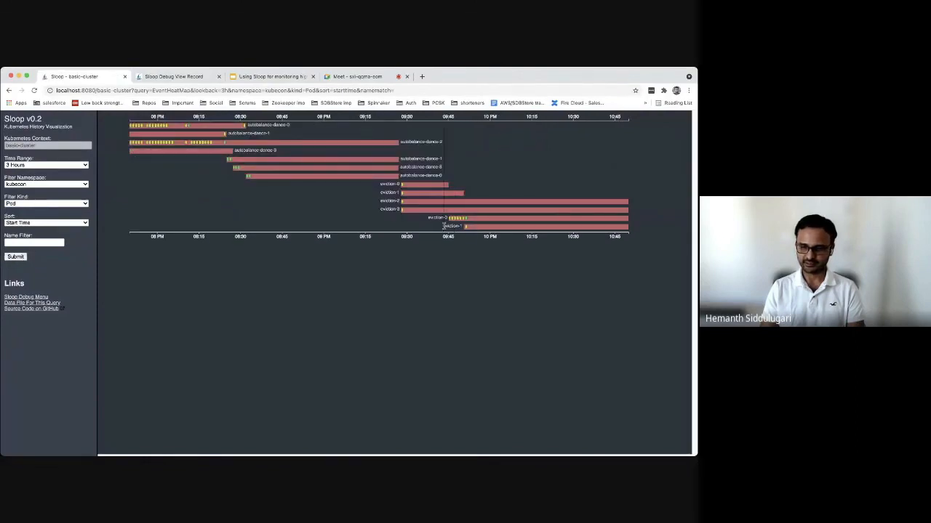
pyautogui.click(450, 225)
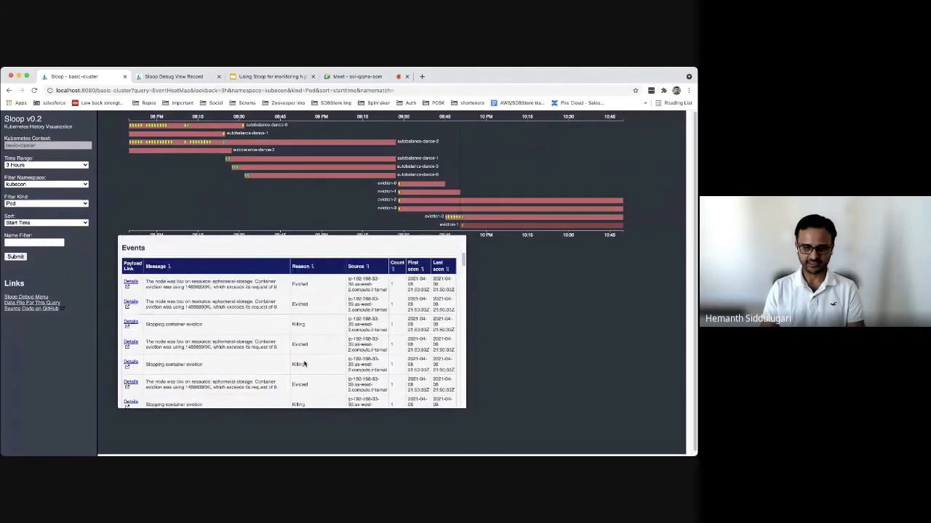
pyautogui.scroll(-3)
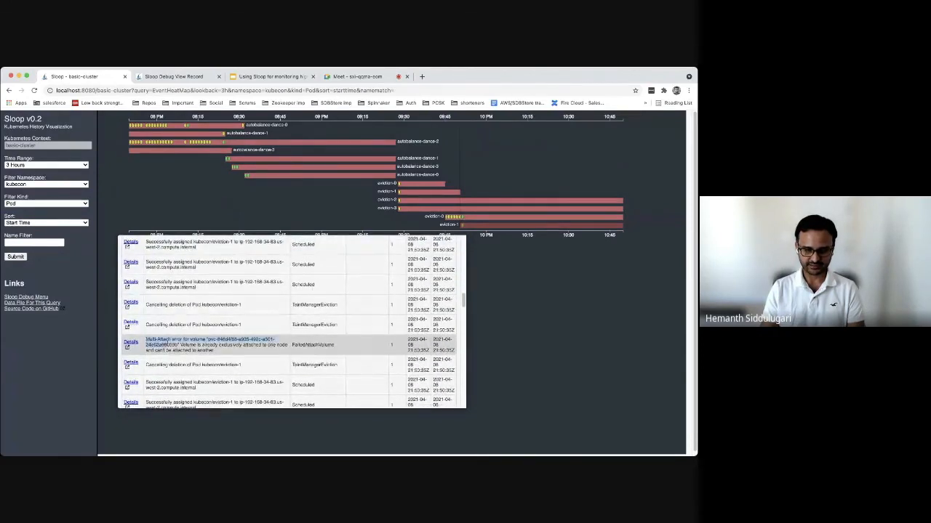
pyautogui.scroll(-3)
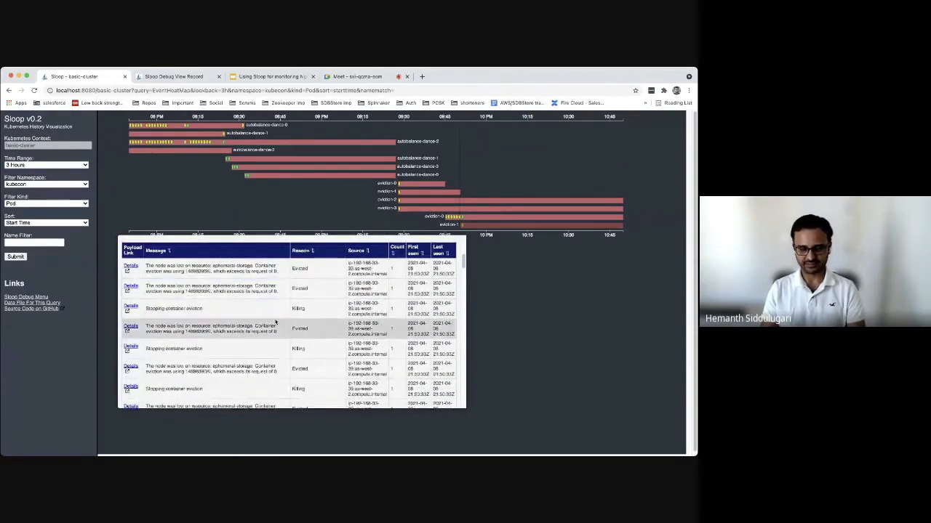
pyautogui.scroll(-3)
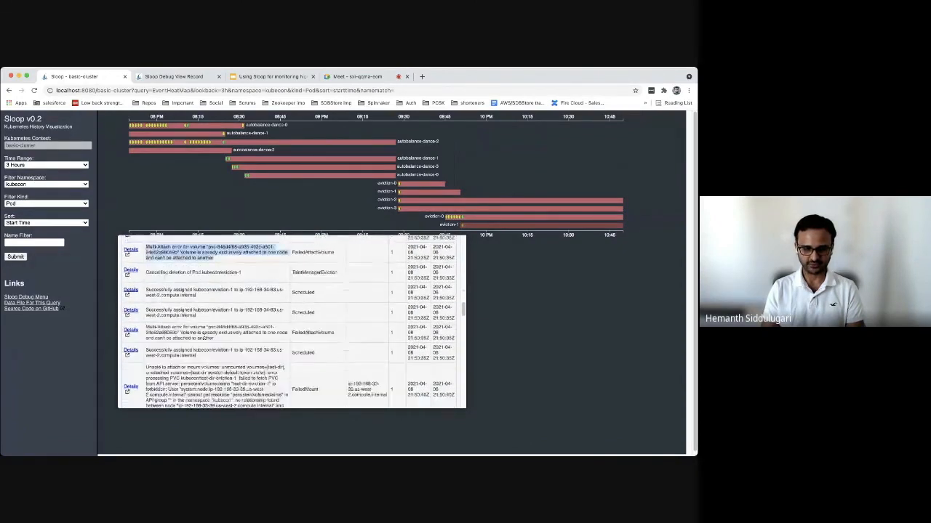
pyautogui.scroll(-3)
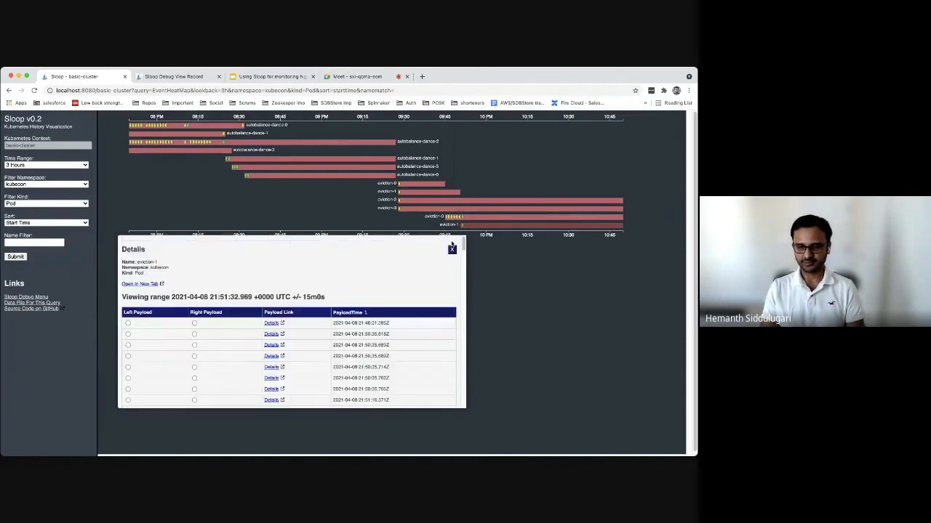
# Close the eviction-1 details and present the Pending-pods slide full screen
pyautogui.click(452, 248)
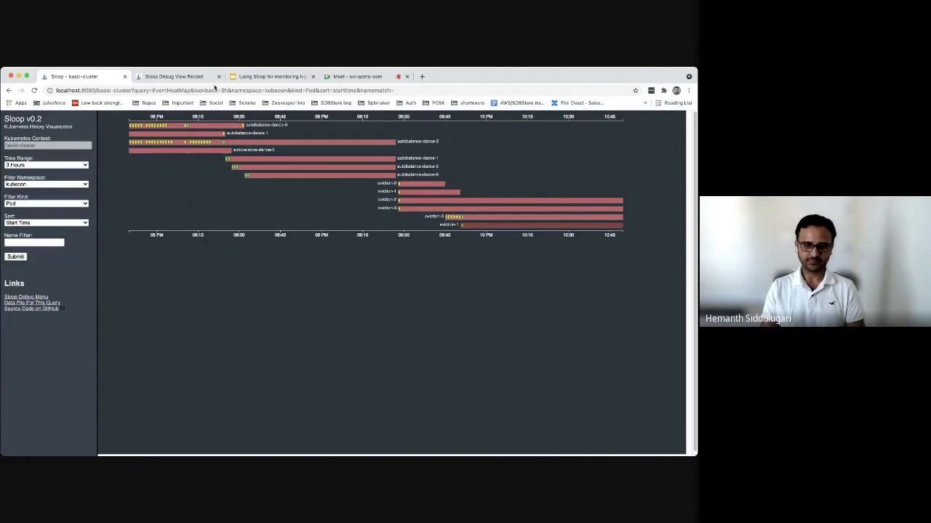
pyautogui.click(271, 76)
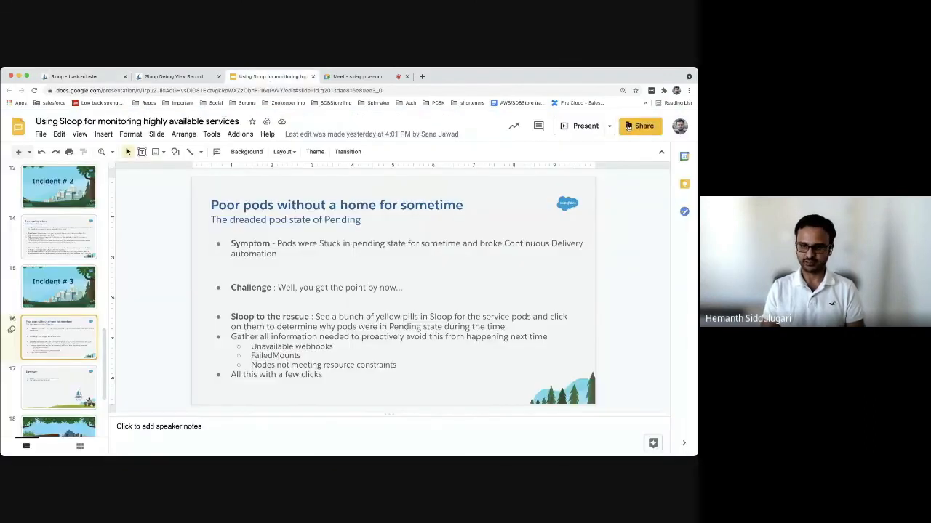
pyautogui.click(582, 126)
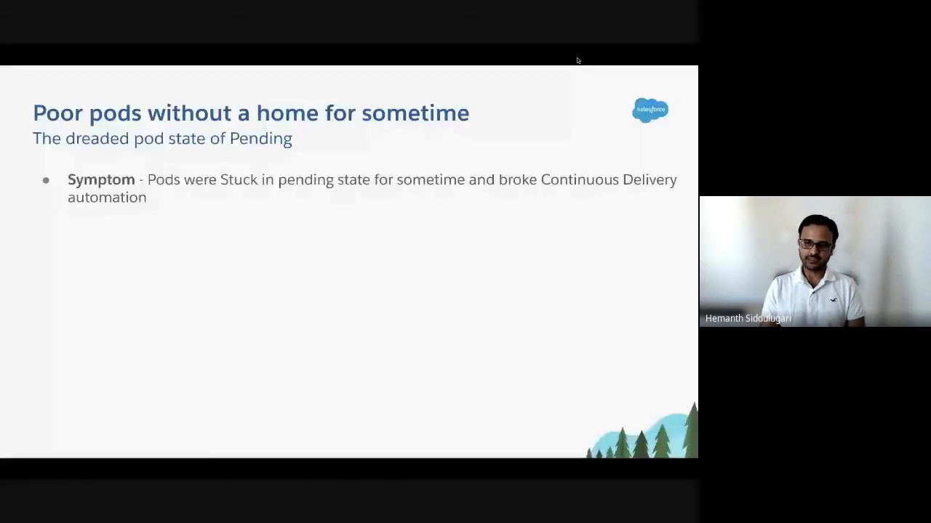